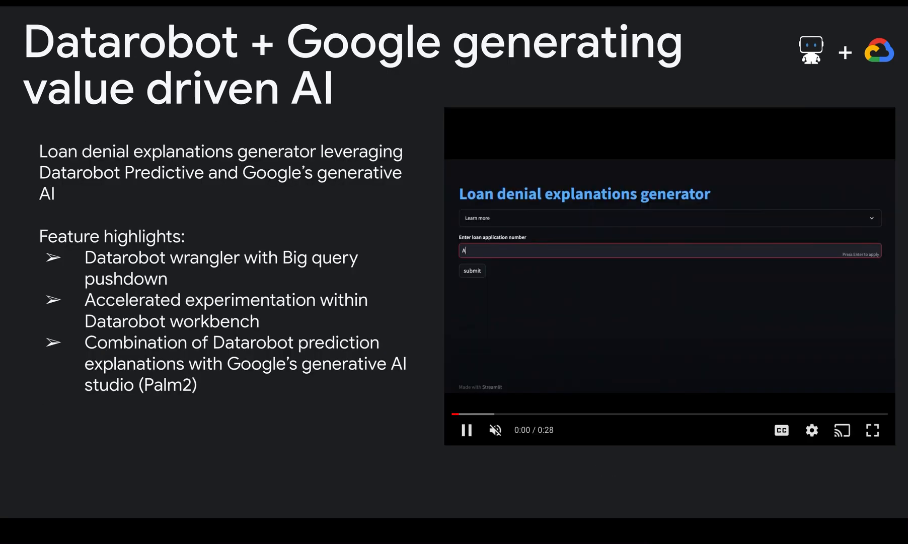
- Look up loan application A00010 in Streamlit and view its denial reason
type("00010")
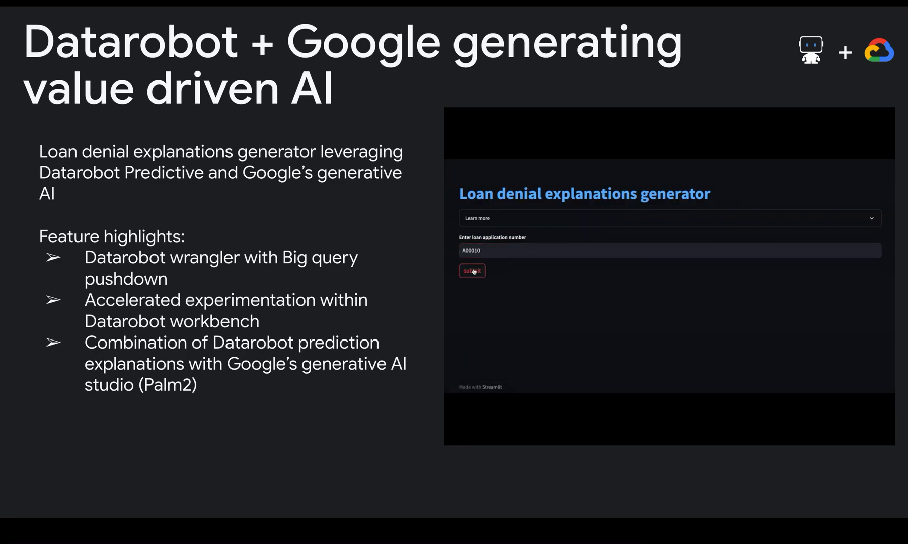
left_click(472, 271)
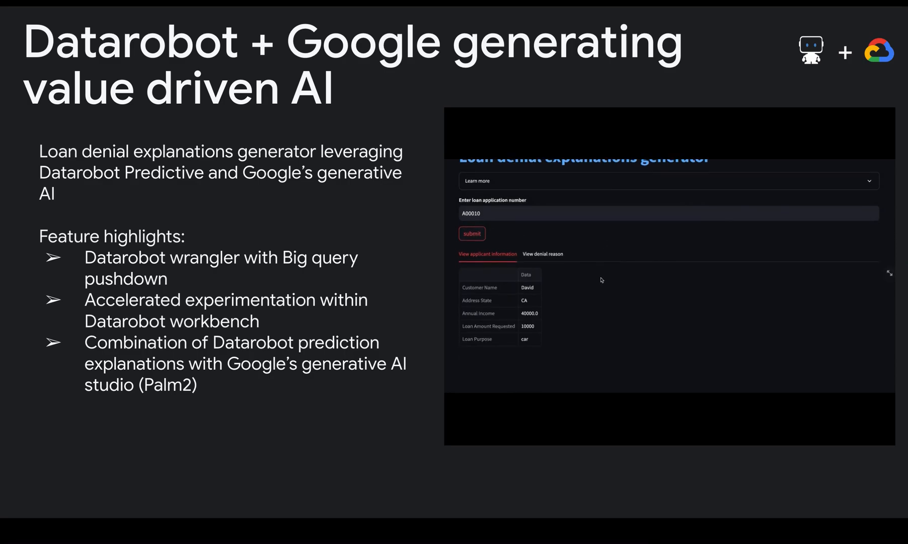
mouse_move(583, 299)
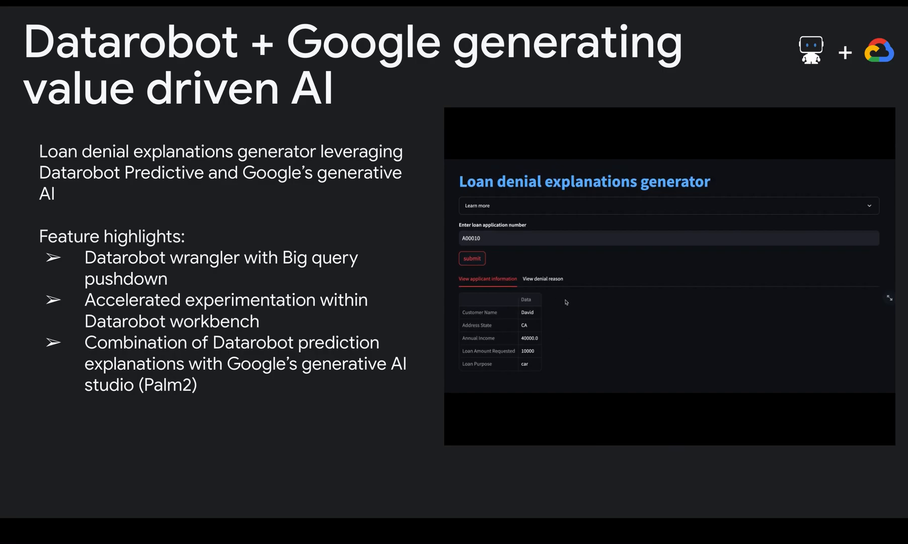
left_click(542, 278)
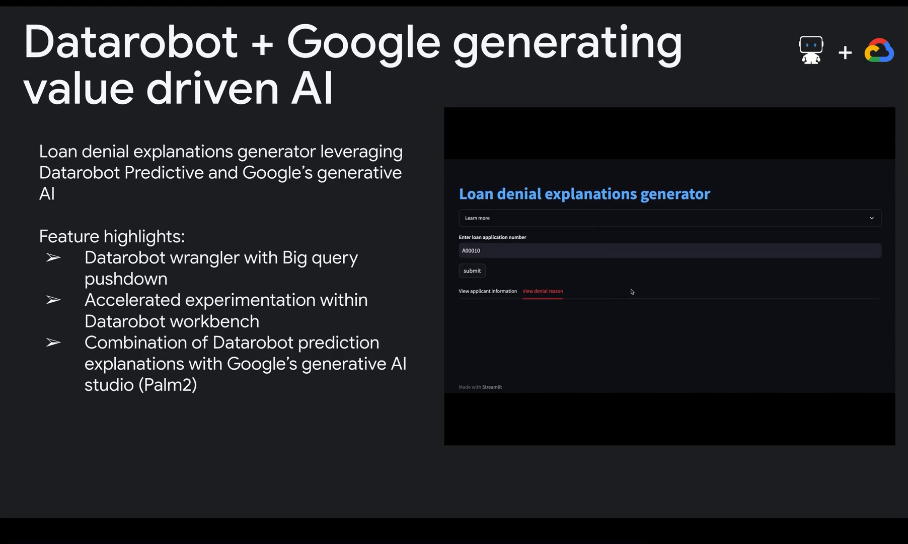
left_click(542, 292)
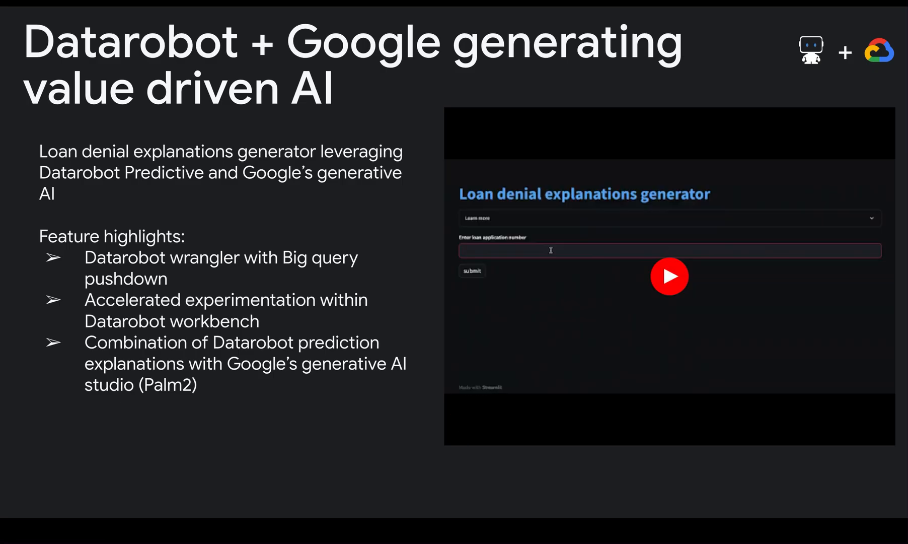
type("A00")
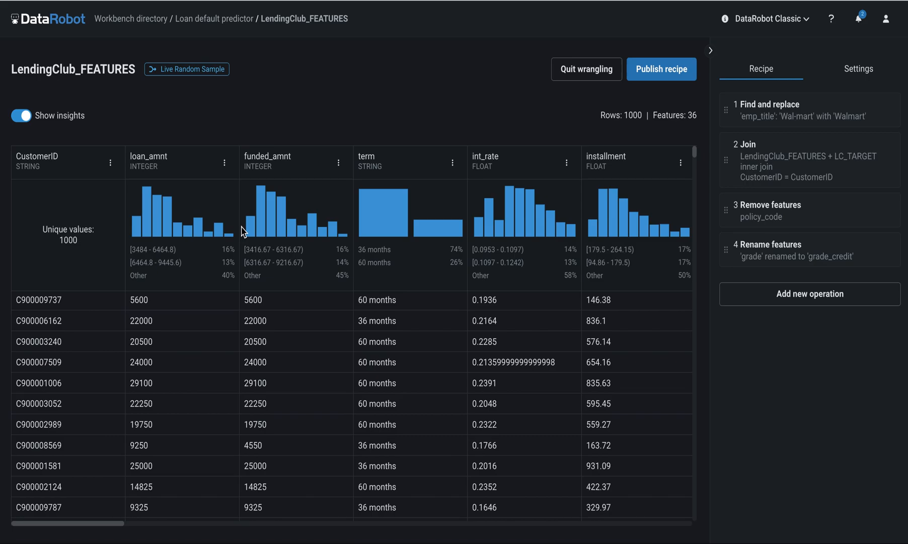
mouse_move(284, 256)
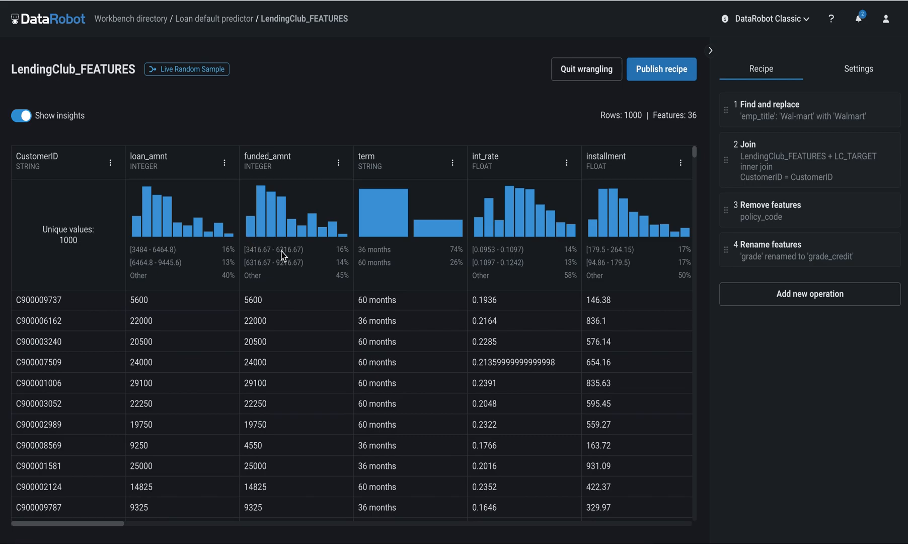
mouse_move(219, 216)
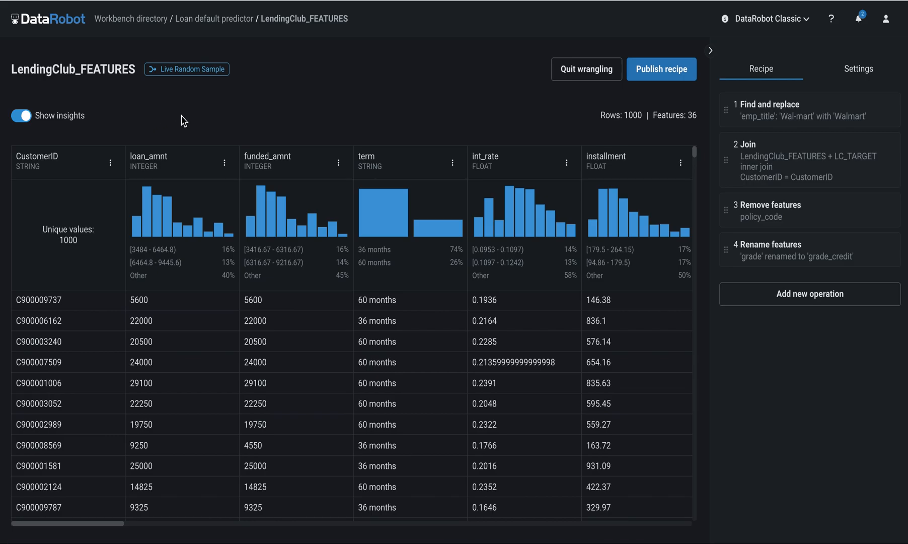
mouse_move(268, 265)
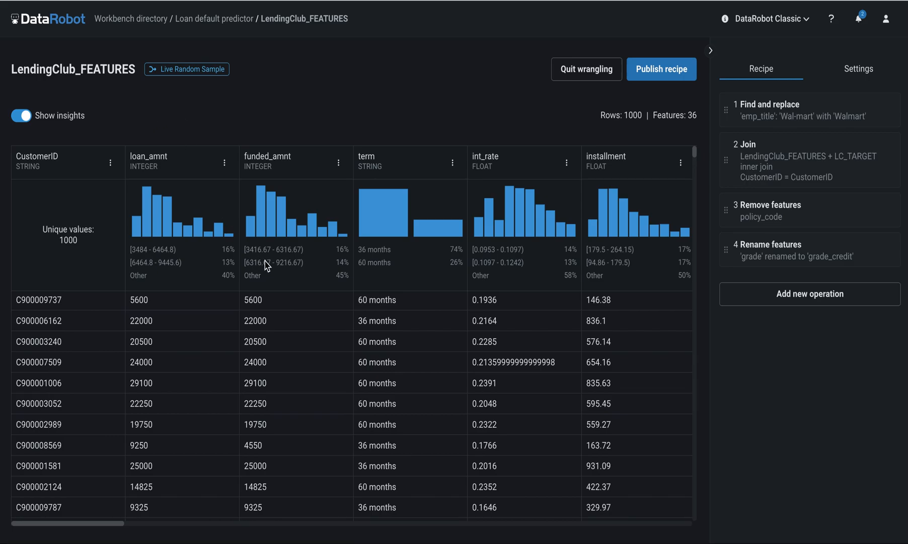
- Preview the wrangling recipe, skip adding an operation, and start publishing it
scroll("right", 3)
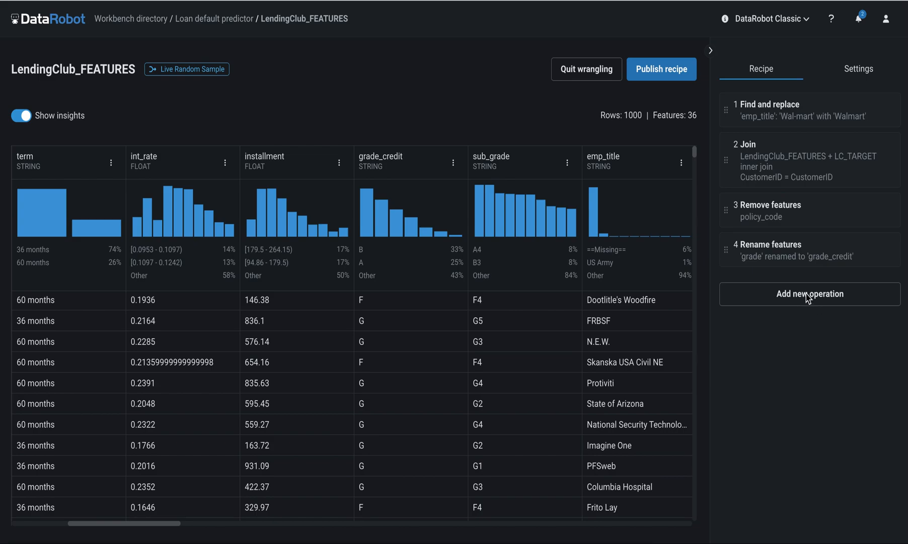
left_click(809, 294)
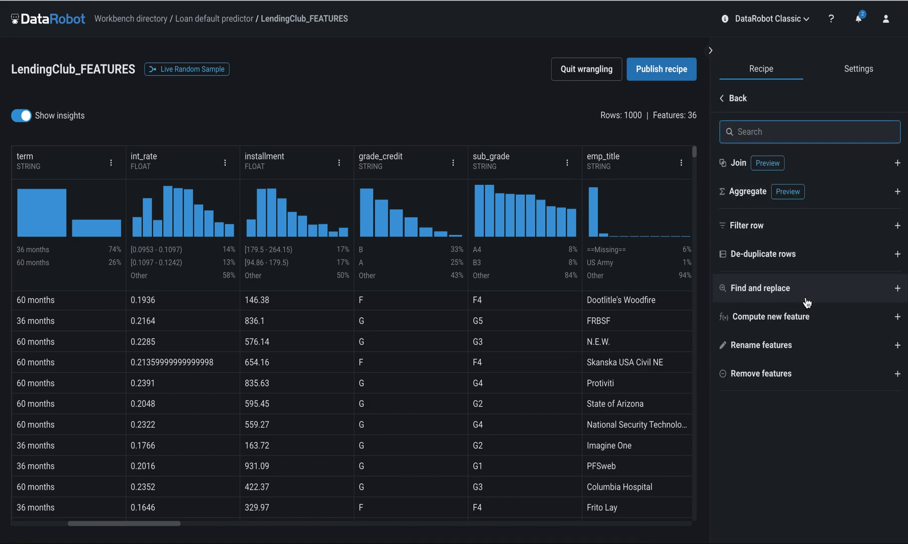
mouse_move(808, 254)
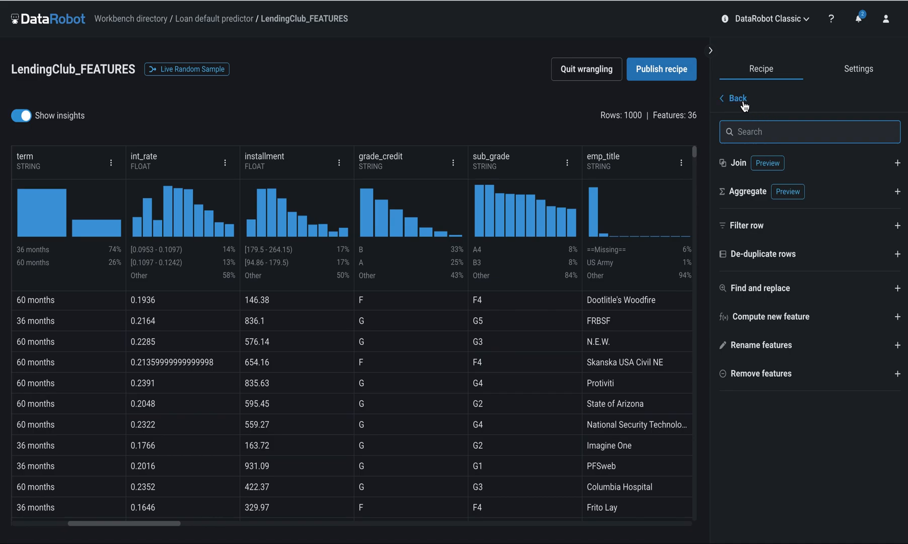
left_click(736, 98)
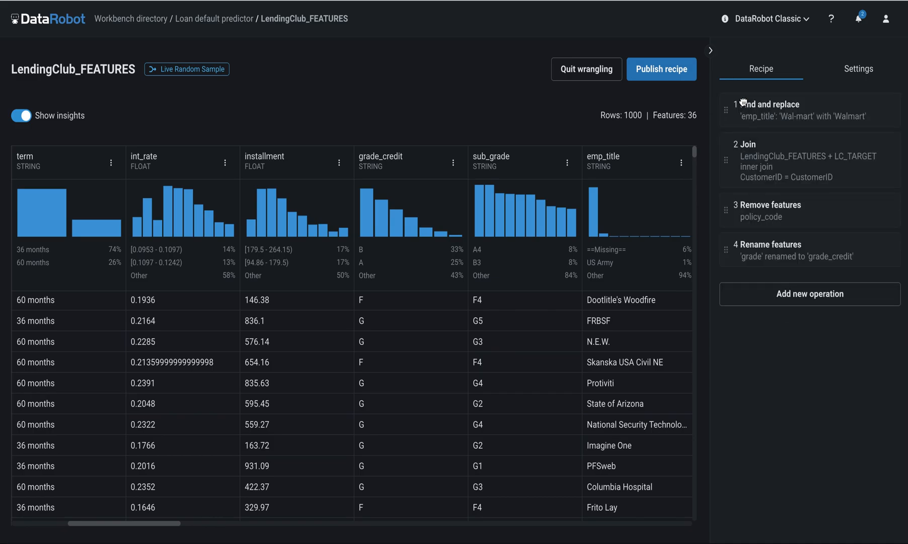
left_click(662, 69)
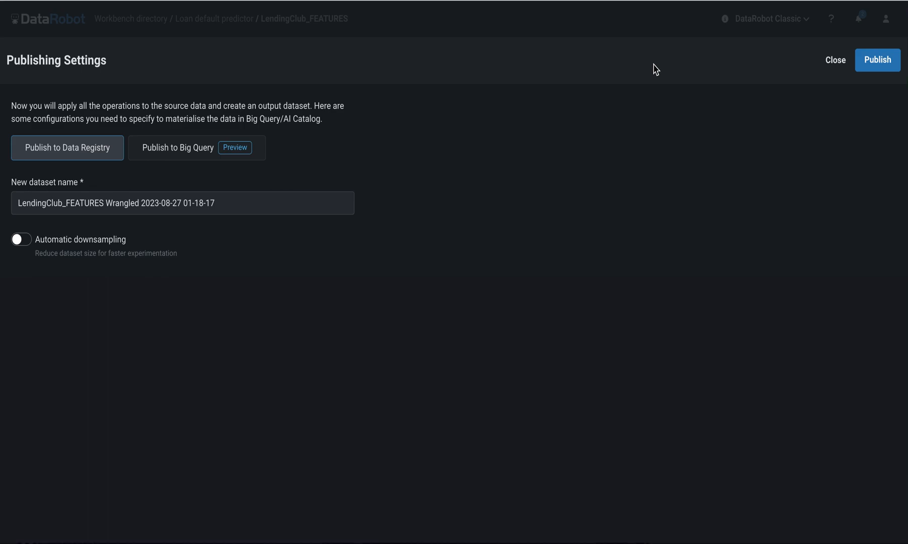
- Publish the wrangled table to BigQuery's lending_club dataset, then return to Loan default predictor datasets
left_click(177, 147)
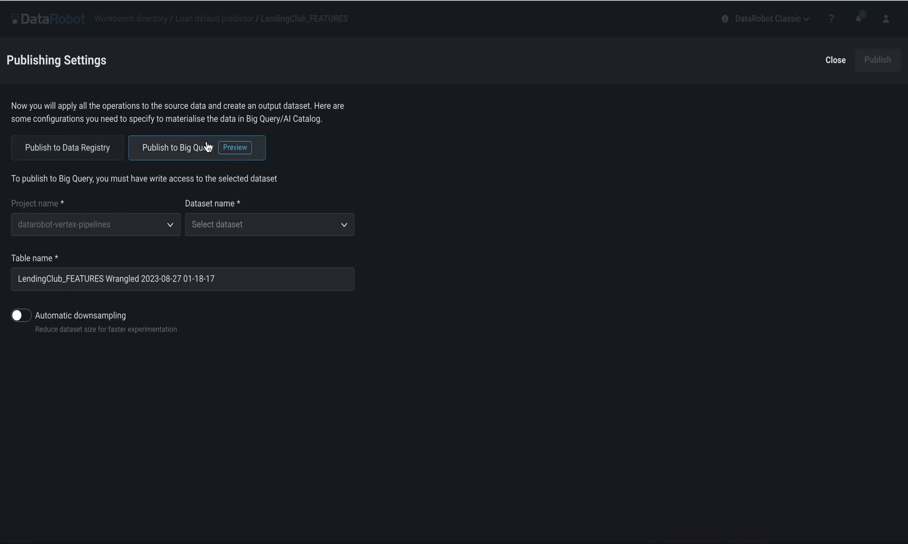
left_click(269, 224)
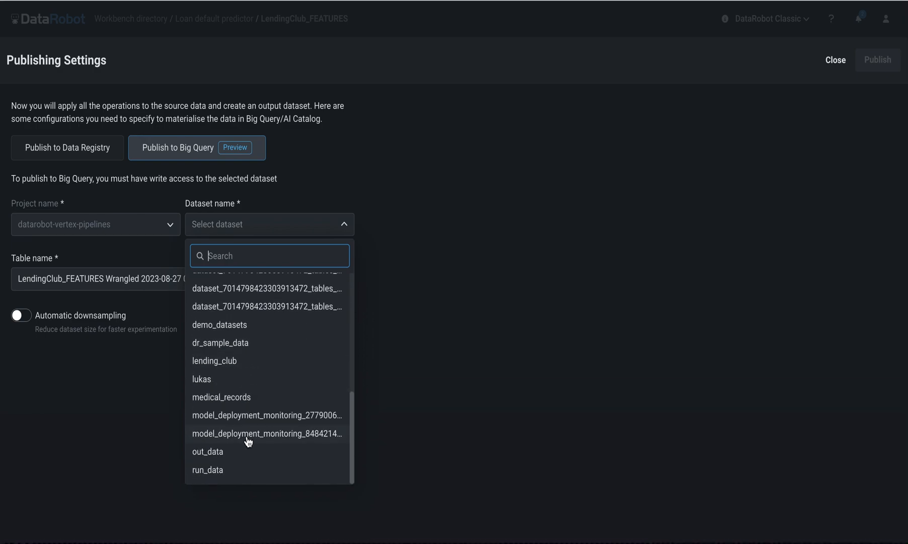
left_click(214, 360)
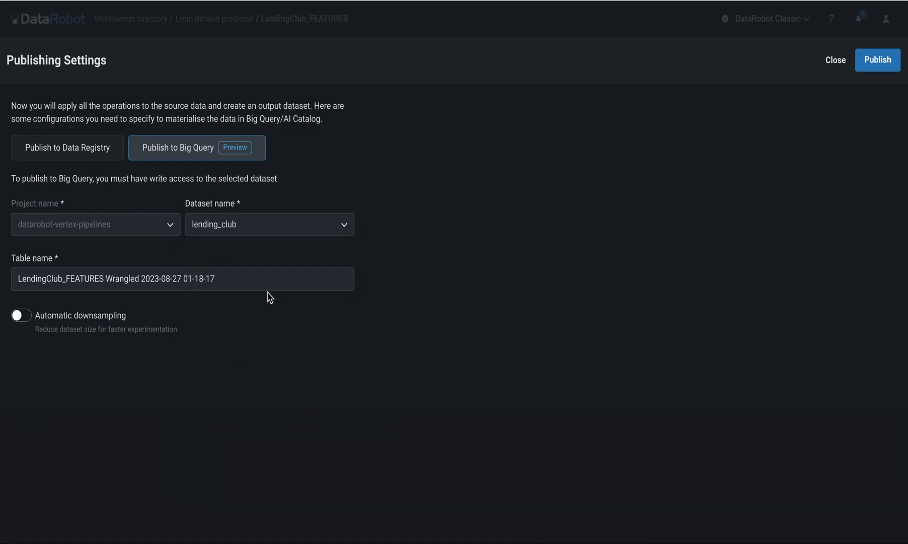
left_click(877, 59)
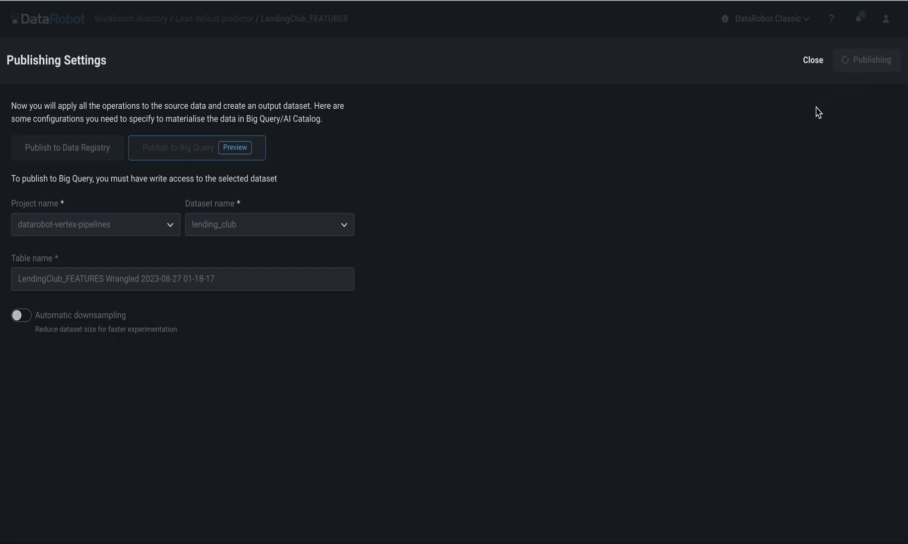
mouse_move(462, 284)
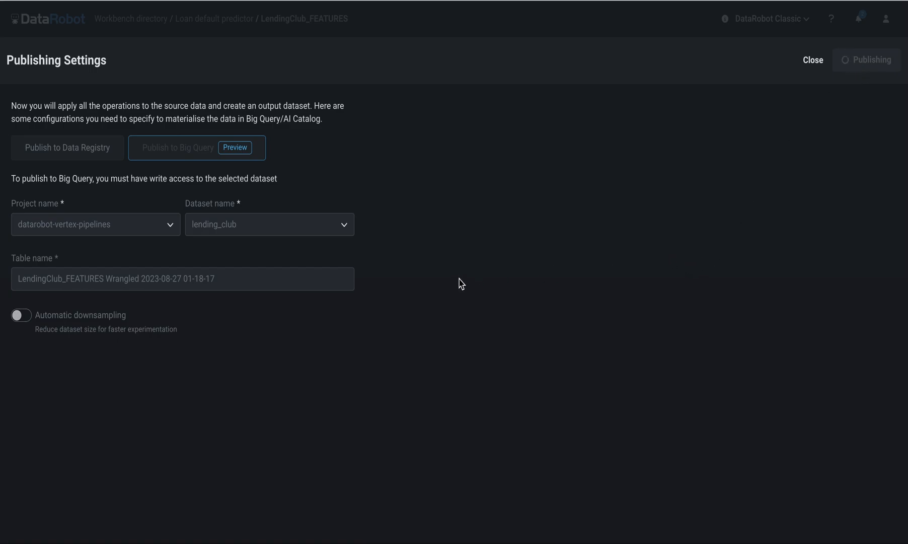
mouse_move(457, 280)
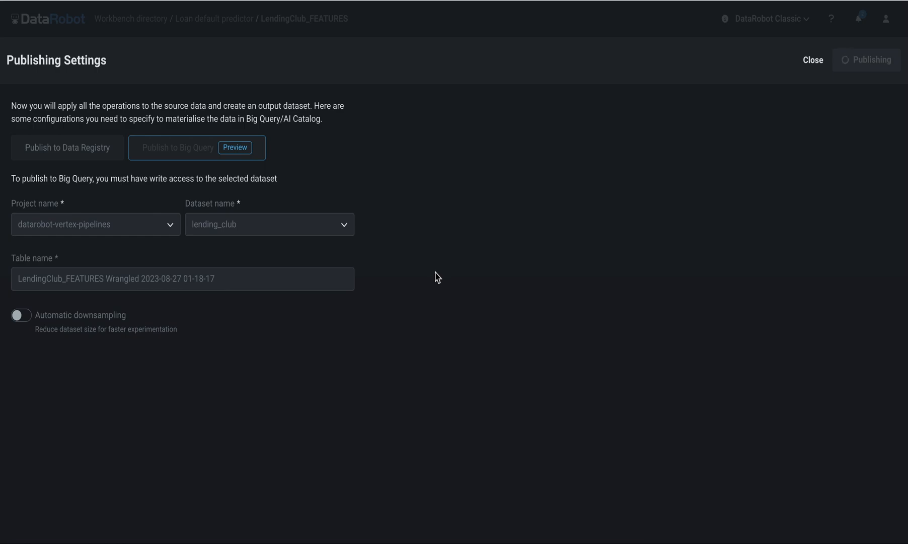
left_click(811, 59)
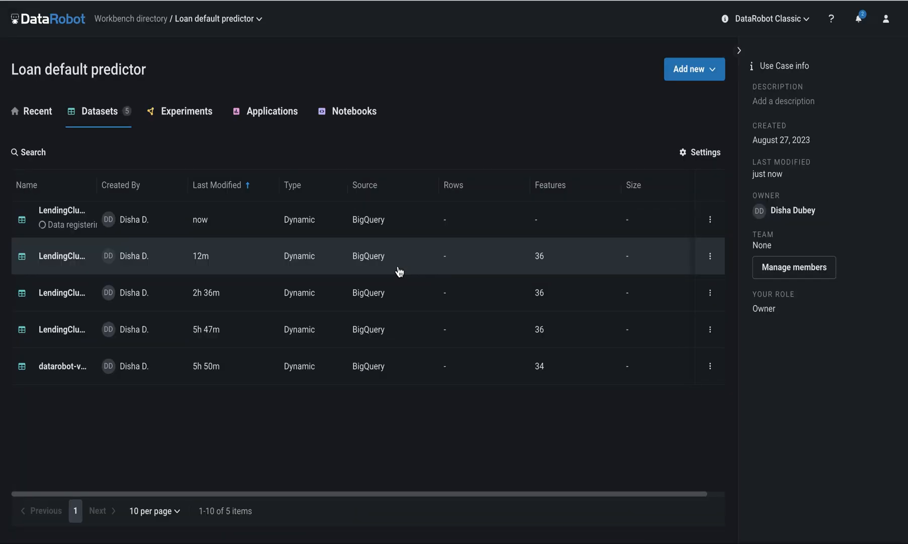
mouse_move(374, 271)
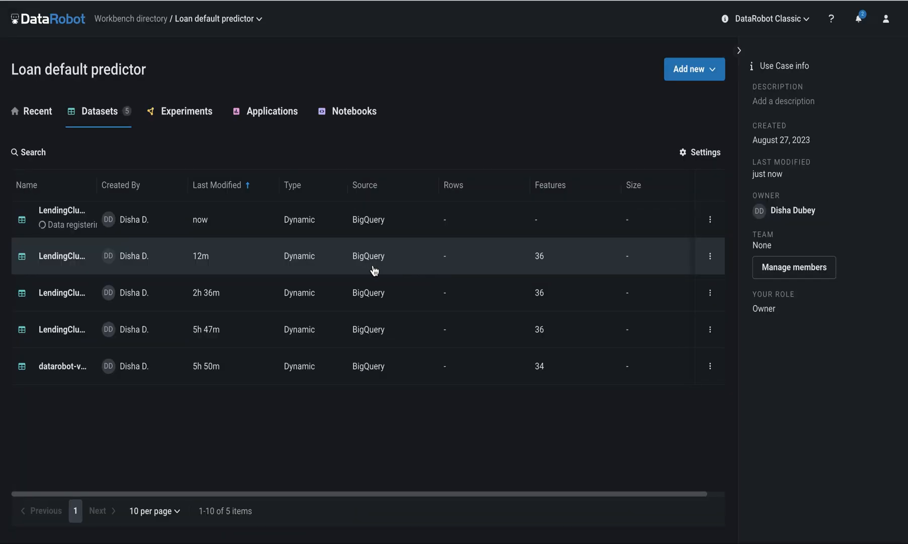
mouse_move(212, 114)
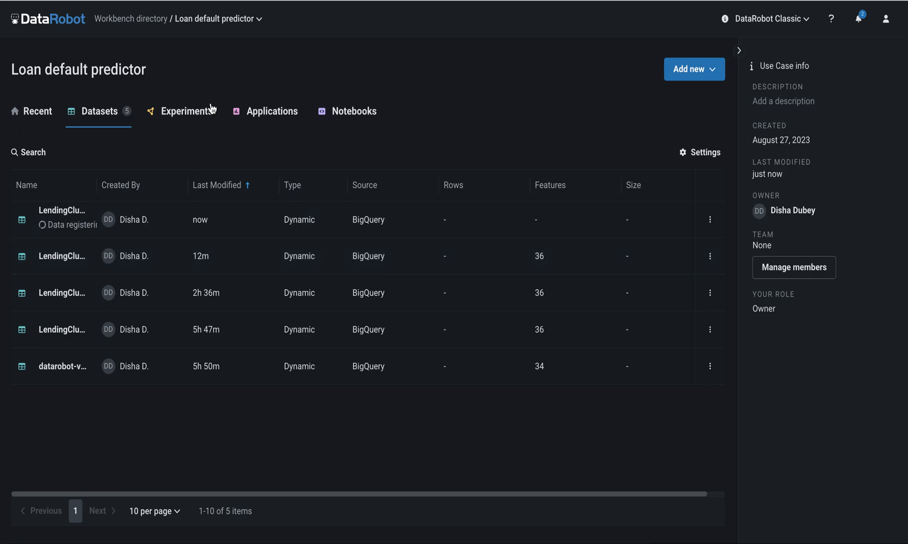
mouse_move(211, 56)
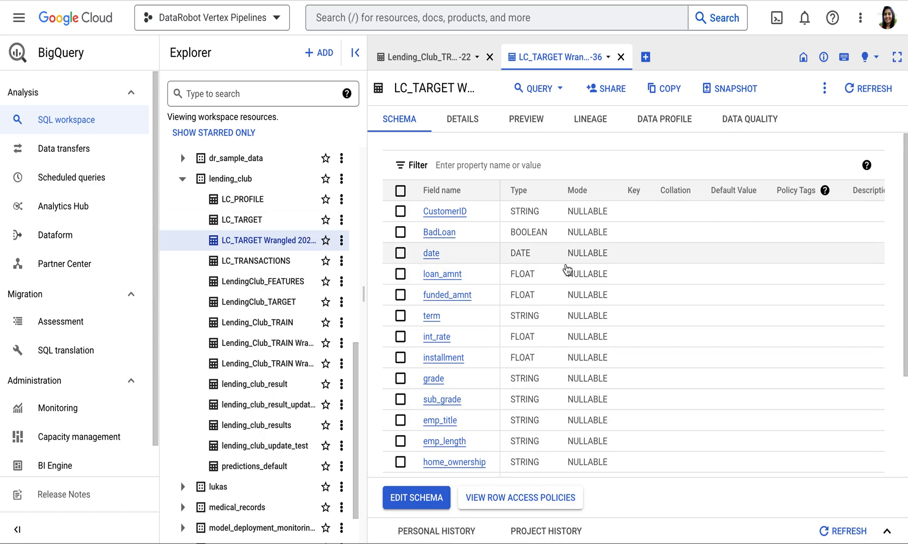
- Start modeling on the wrangled Lending_Club_TRAIN dataset
scroll("down", 3)
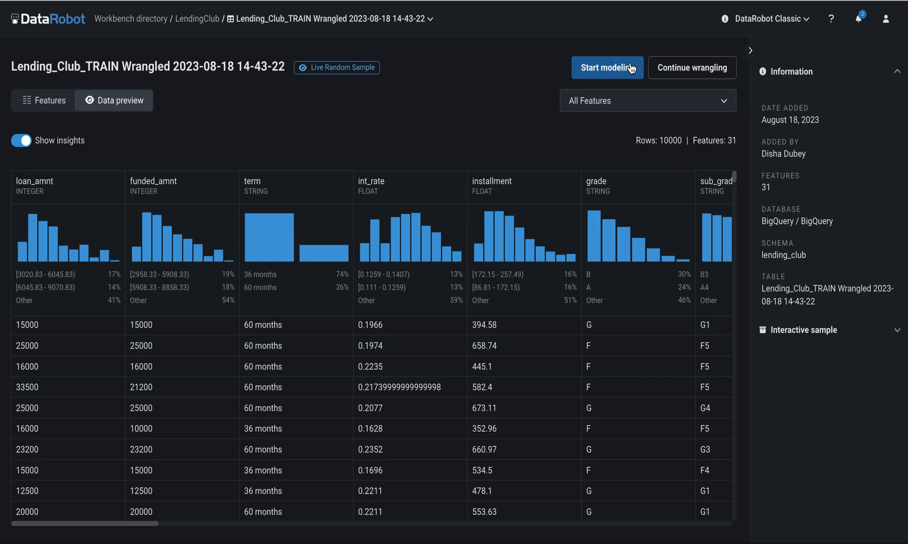
left_click(607, 68)
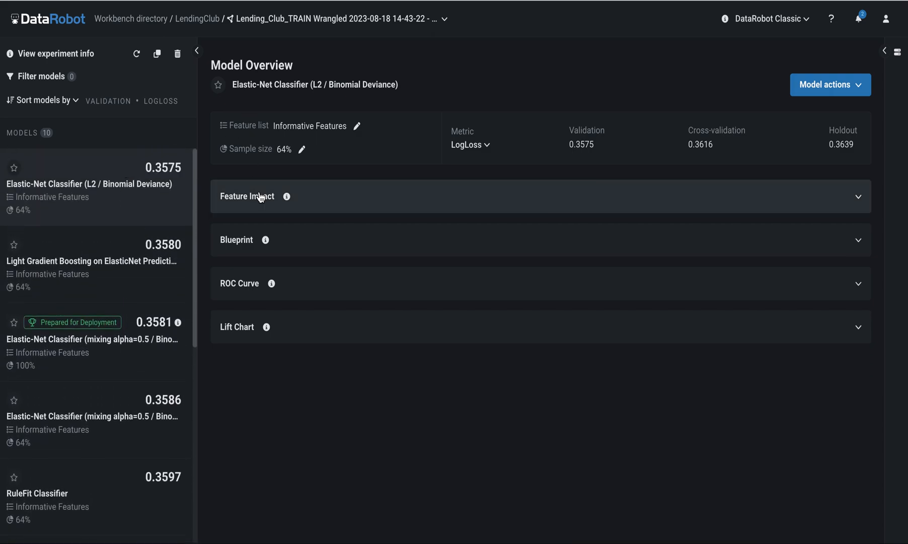
- Select the top Elastic-Net Classifier (L2 / Binomial Deviance) to view its overview
left_click(248, 196)
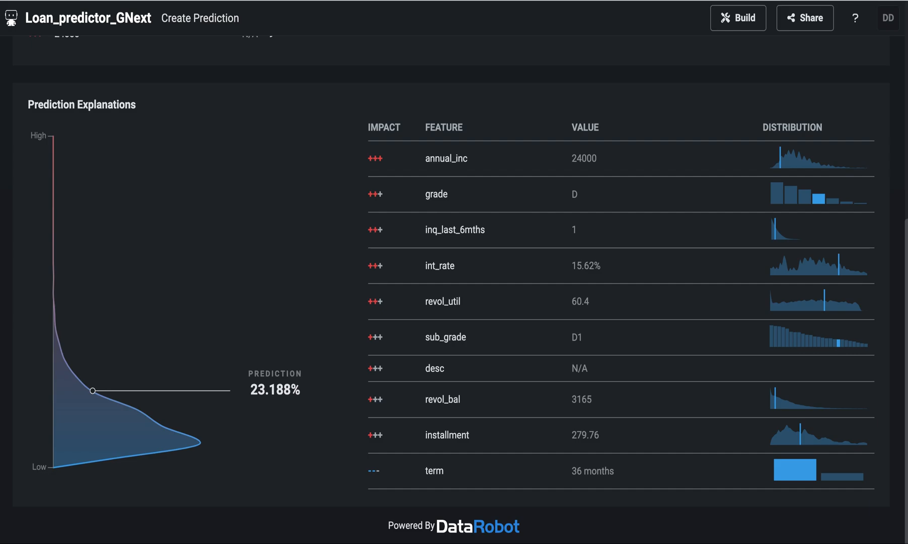
mouse_move(459, 295)
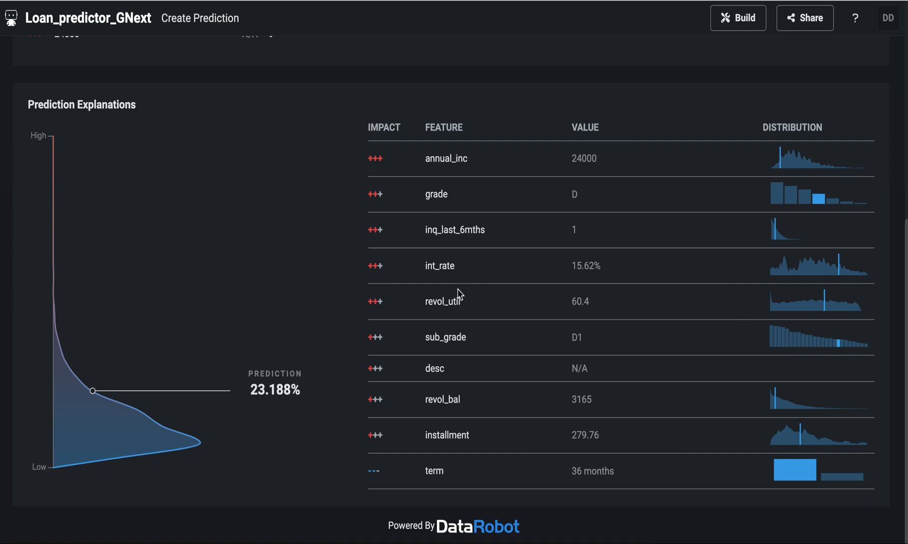
mouse_move(409, 282)
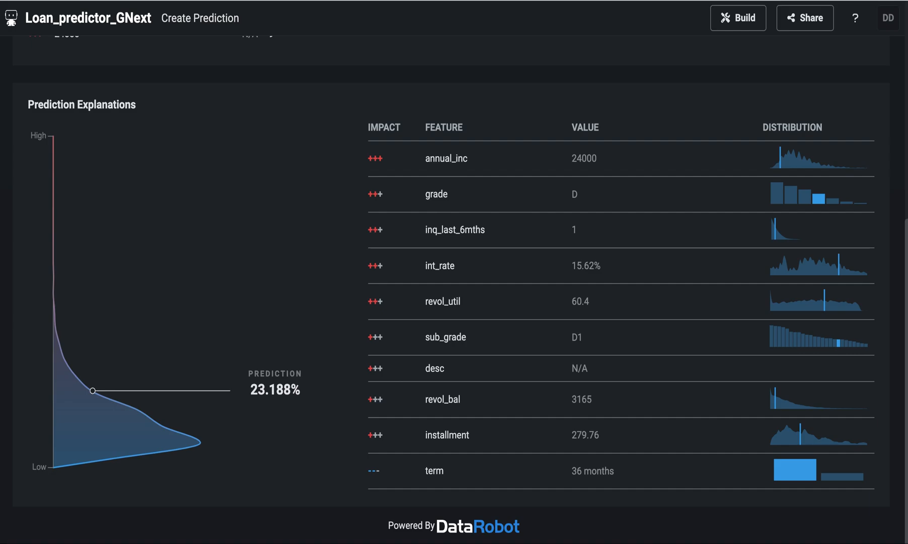
mouse_move(534, 177)
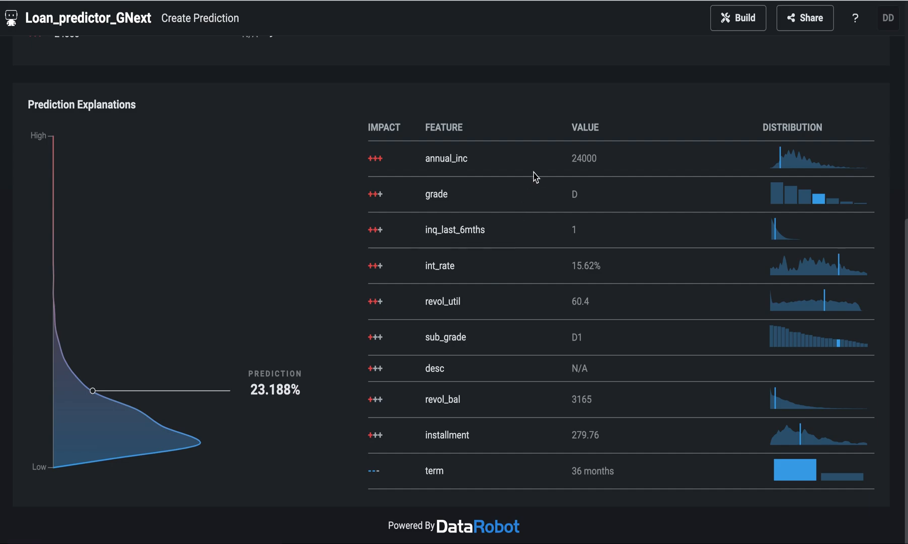
scroll("down", 3)
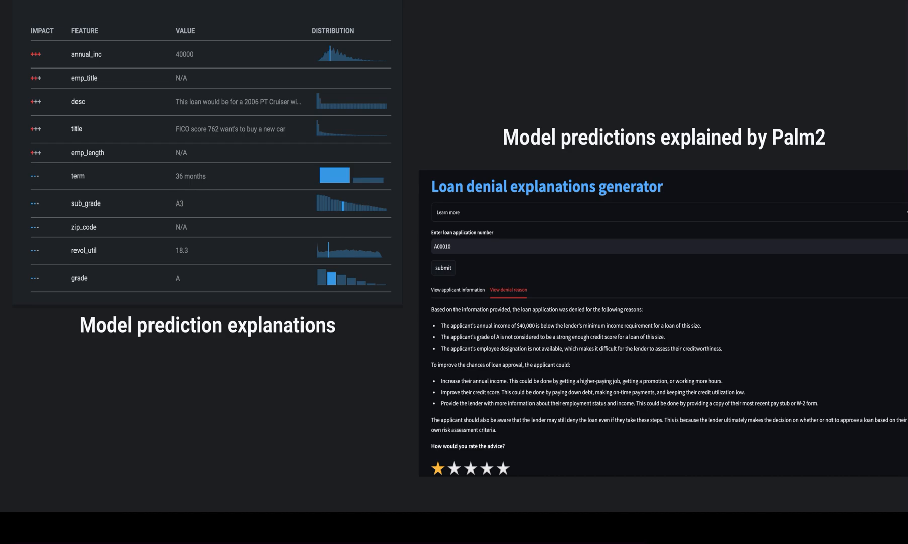
mouse_move(201, 268)
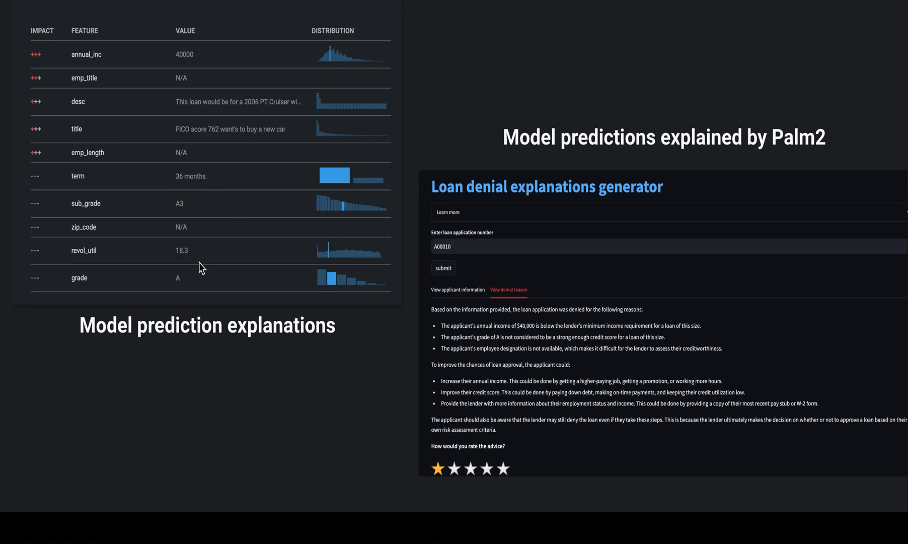
mouse_move(551, 388)
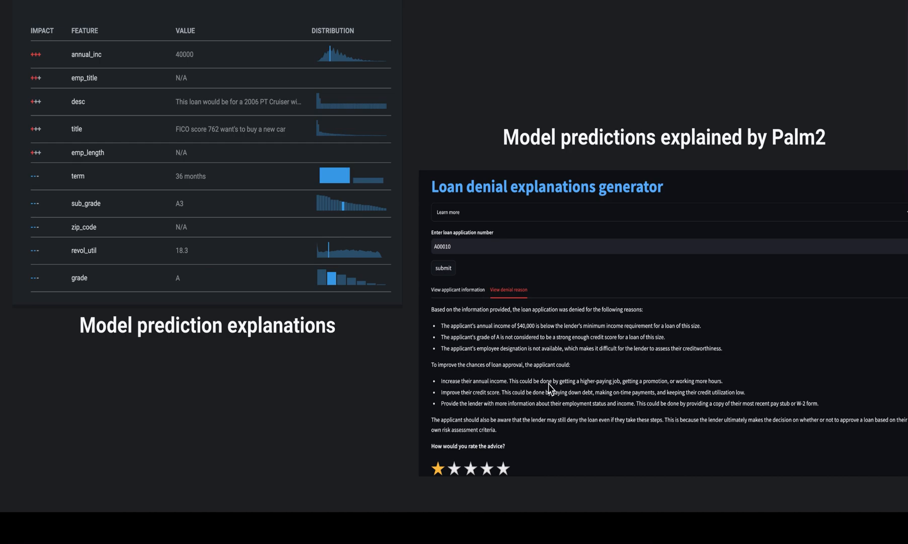
mouse_move(609, 366)
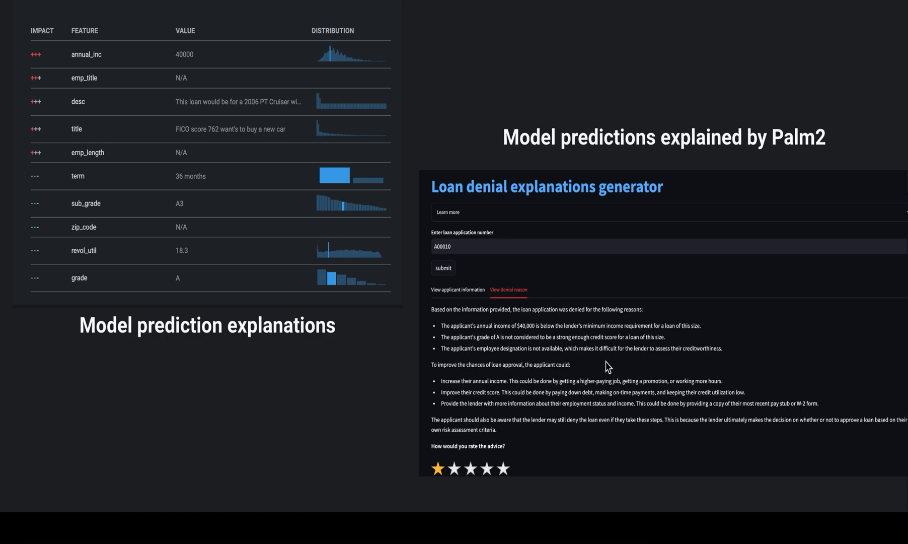
mouse_move(280, 194)
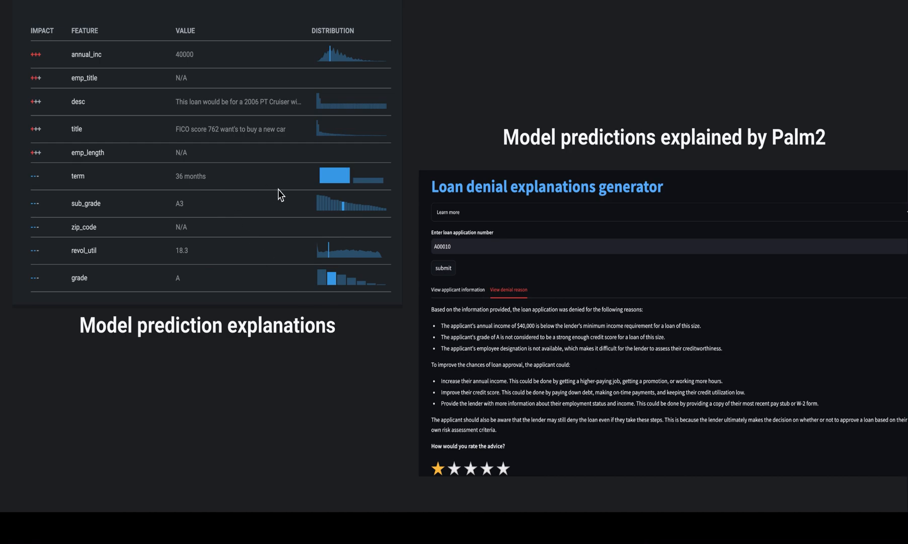
mouse_move(288, 202)
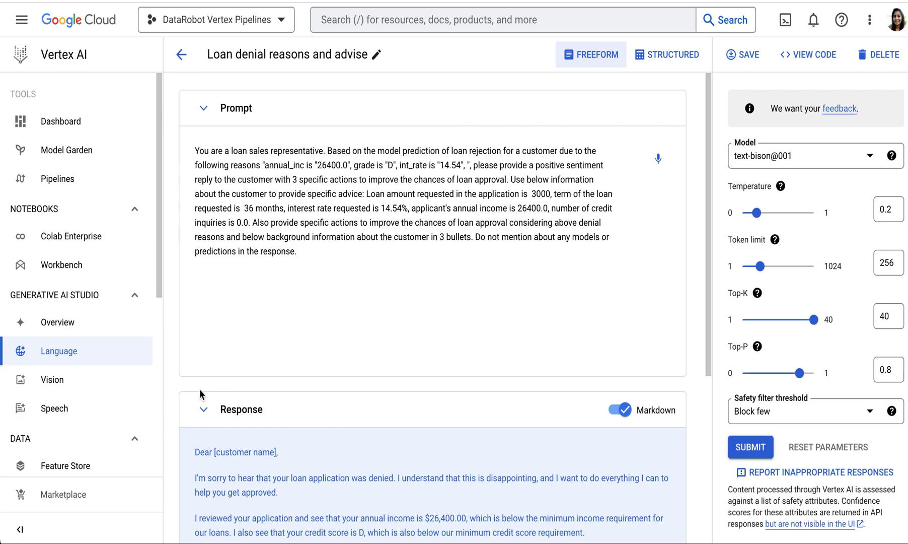
mouse_move(273, 311)
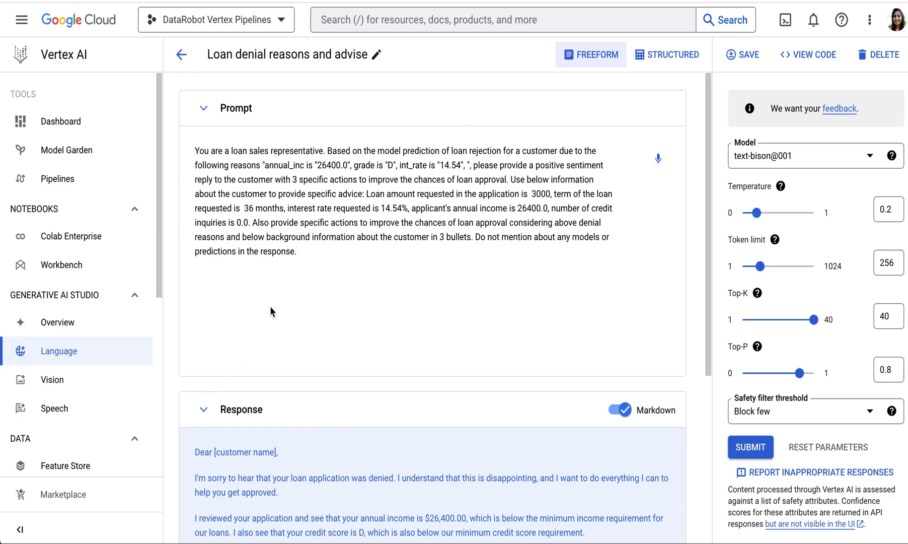
mouse_move(796, 181)
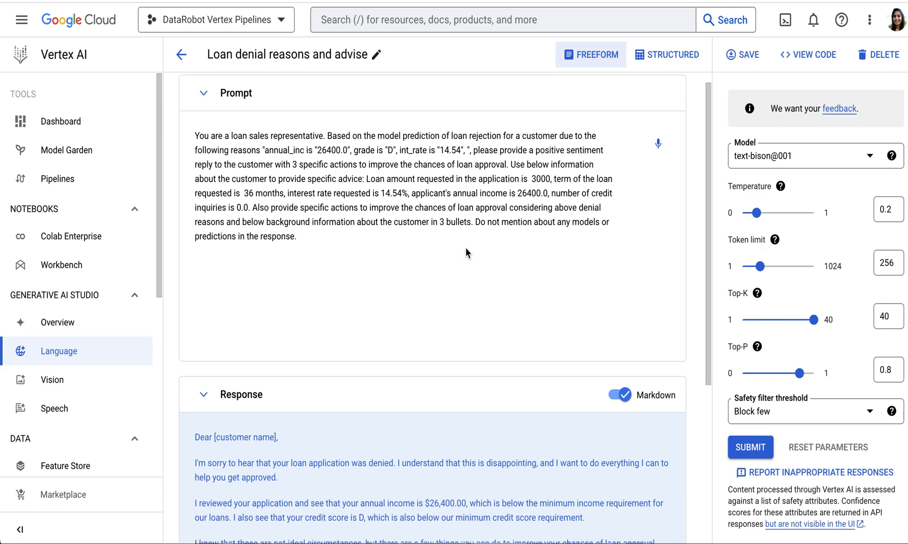
scroll("down", 3)
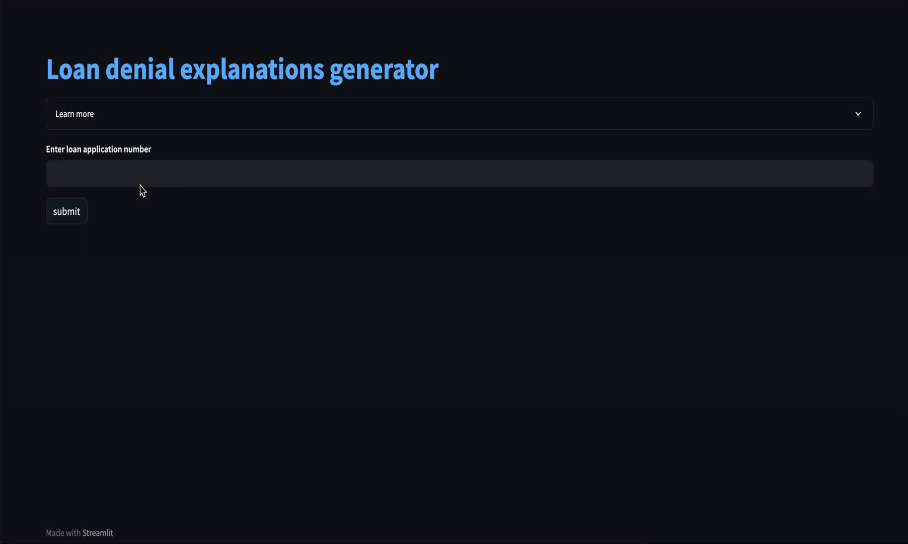
- Submit application number A00002 and switch to the 'View denial reason' tab
type("A00002")
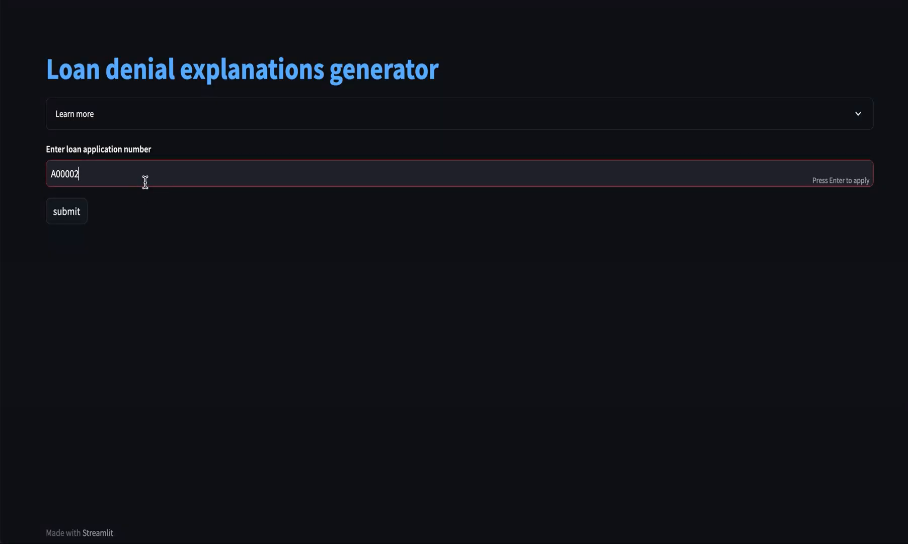
left_click(66, 211)
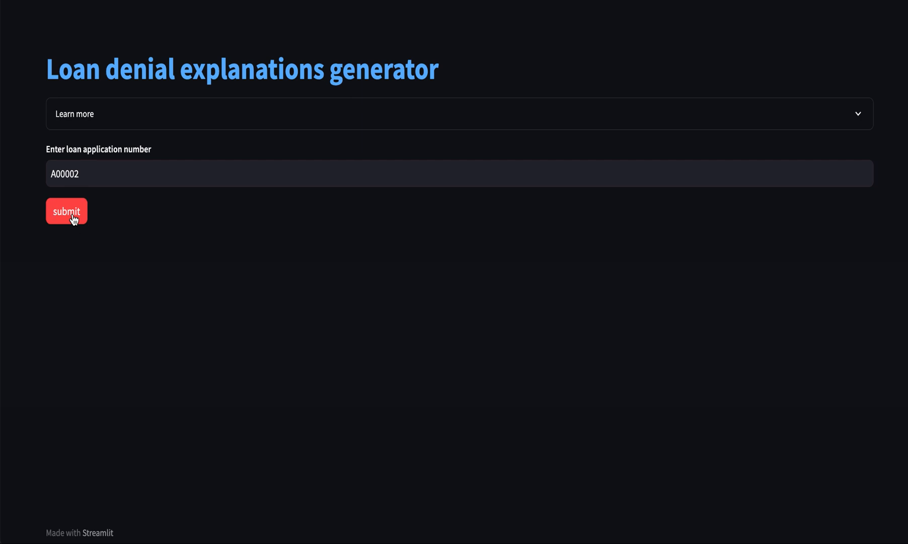
left_click(66, 211)
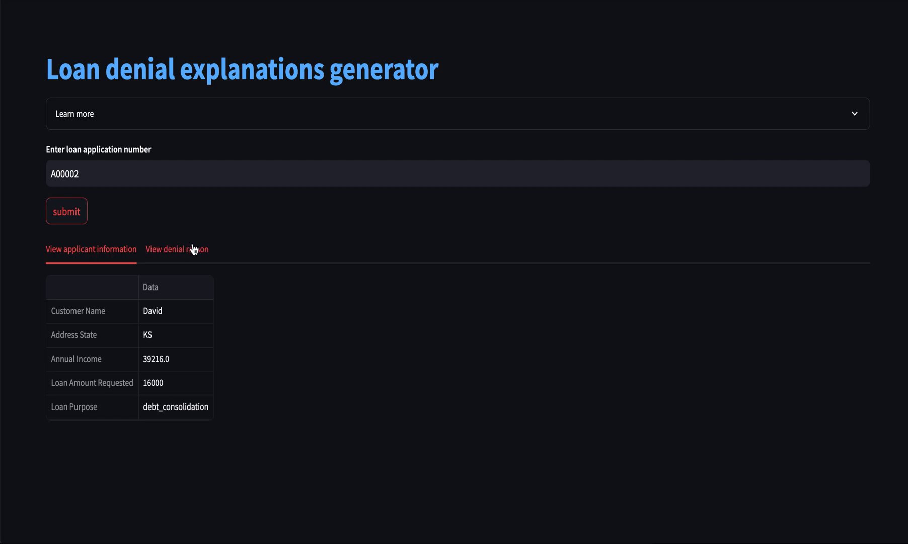
left_click(176, 250)
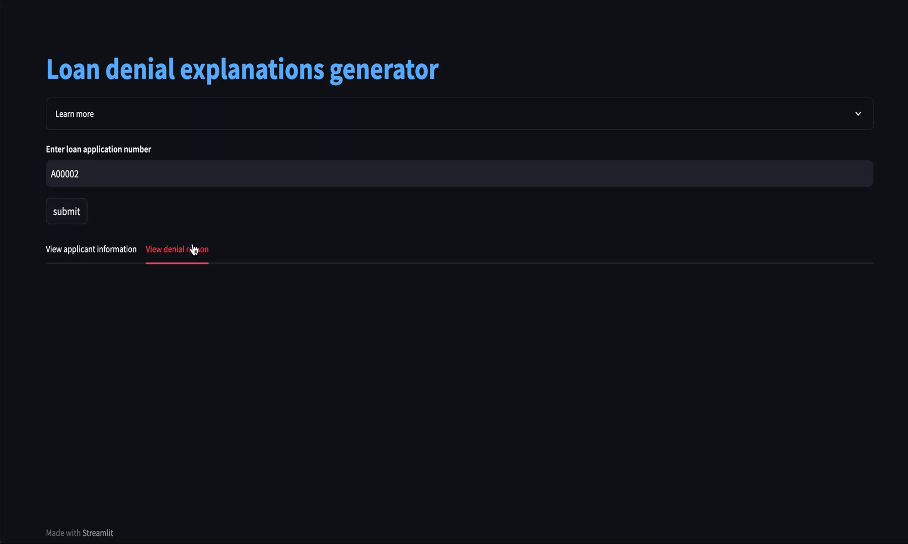
mouse_move(200, 246)
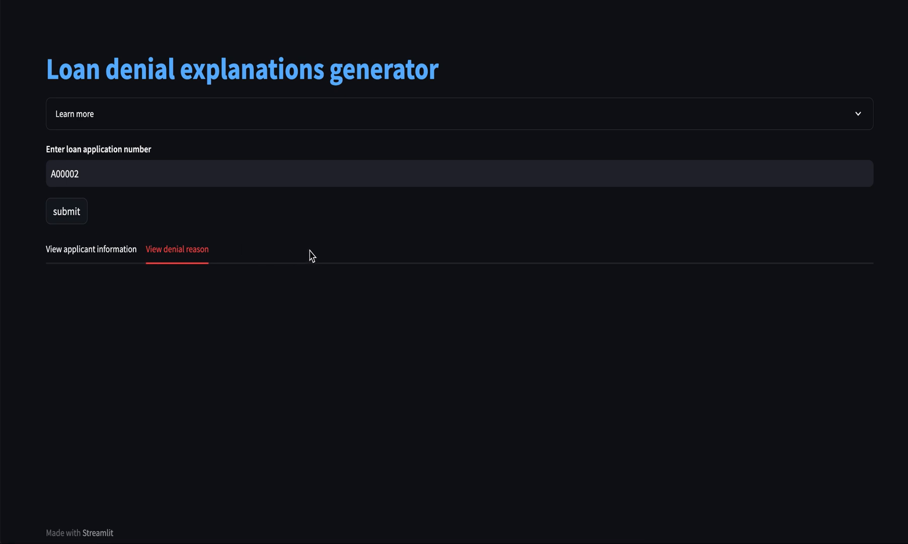
mouse_move(317, 292)
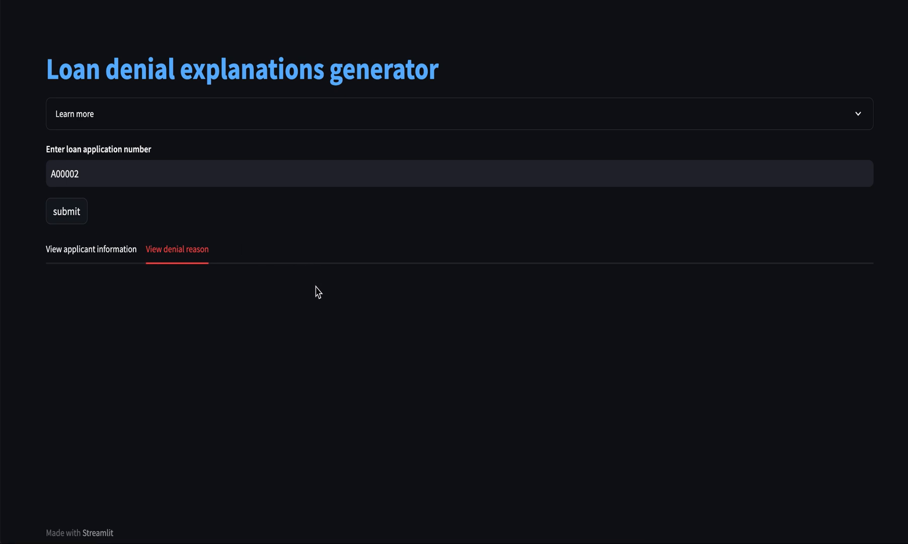
left_click(66, 211)
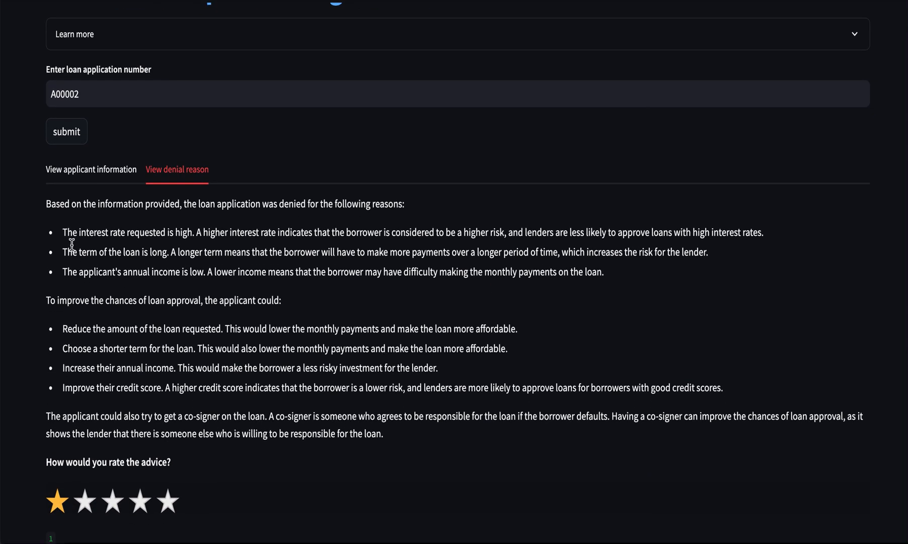
mouse_move(240, 315)
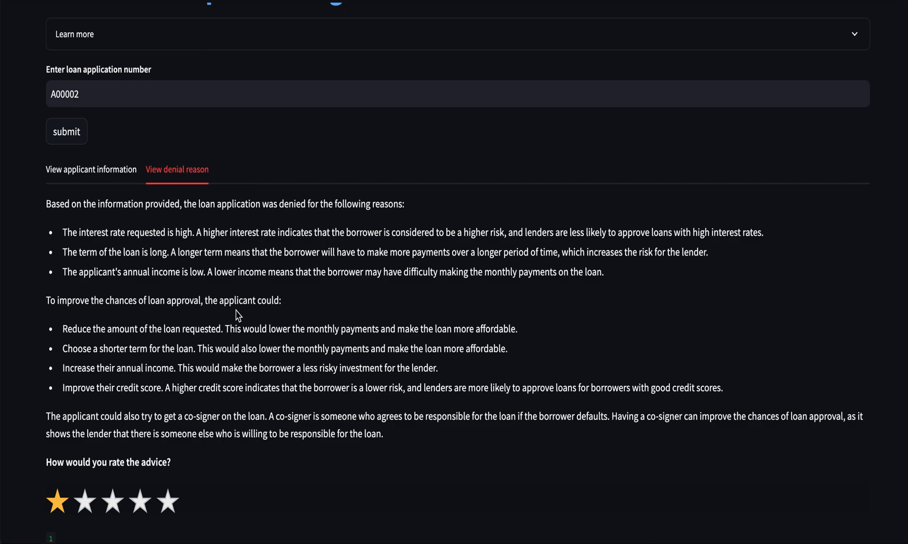
mouse_move(234, 341)
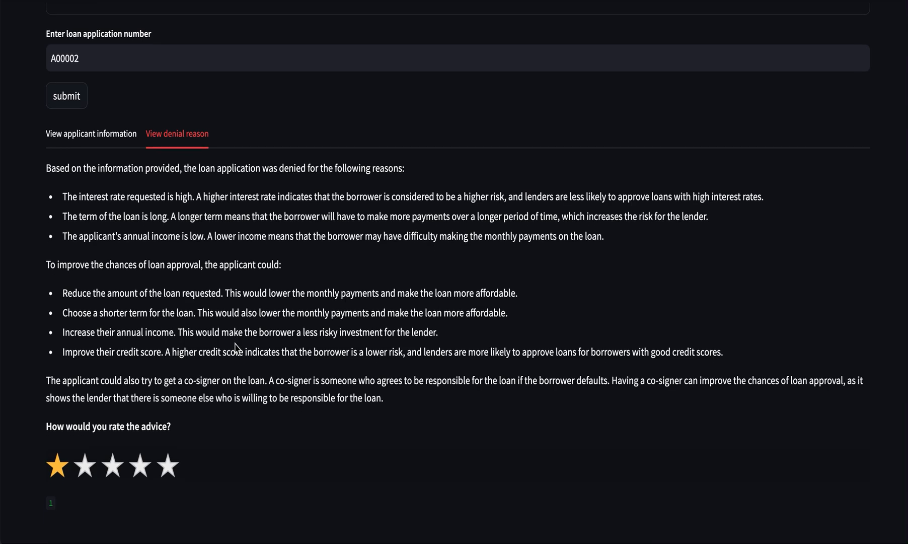
- Rate the improvement advice for A00002 five stars
left_click(171, 431)
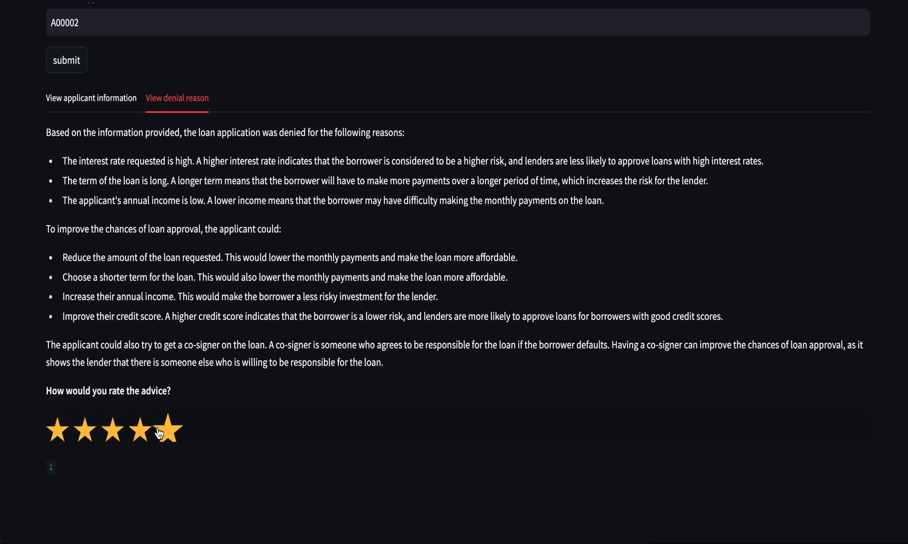
mouse_move(164, 431)
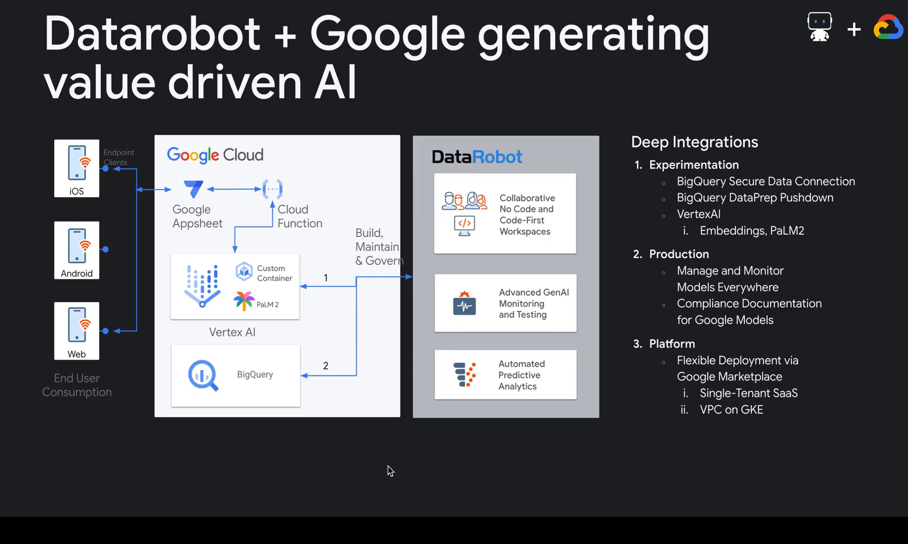
mouse_move(272, 313)
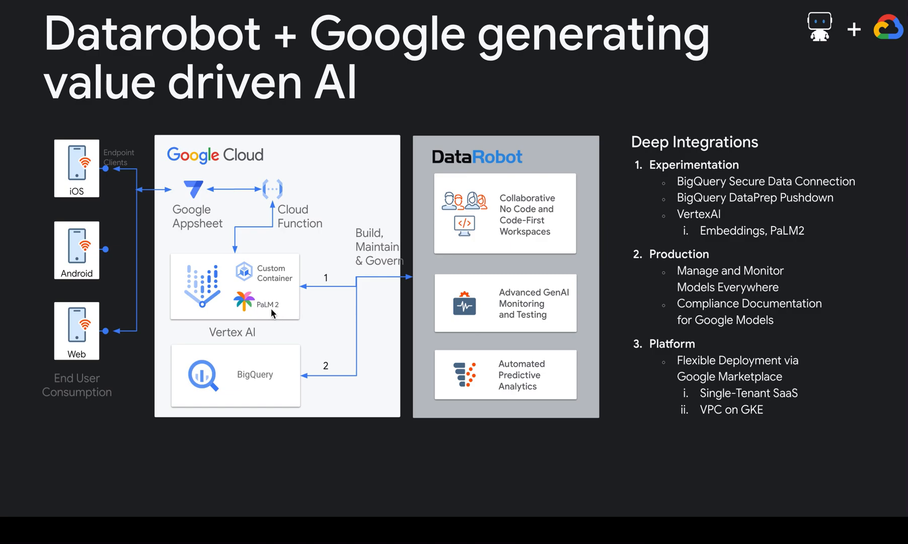